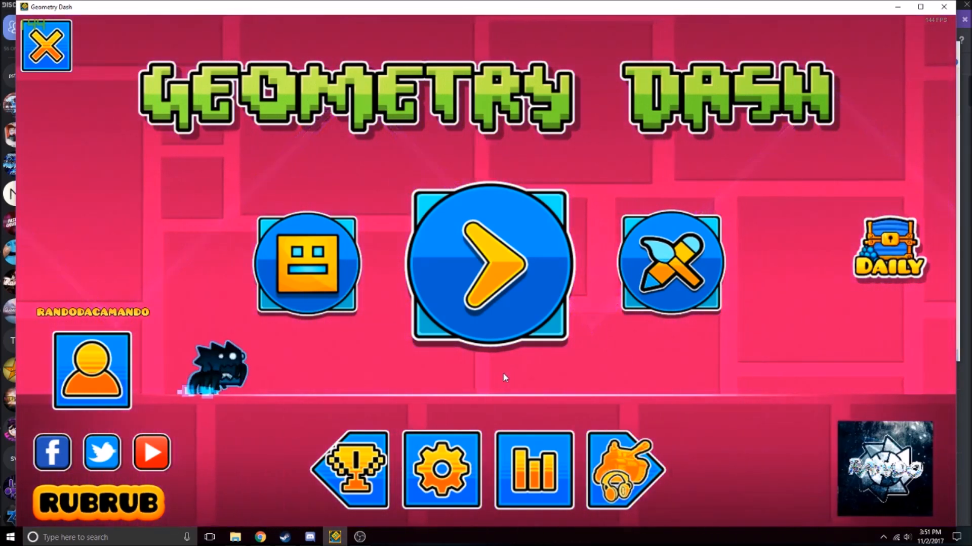
- From the main menu's account page, request a cloud save of the game data
{"action": "left_click", "coordinate": [440, 469]}
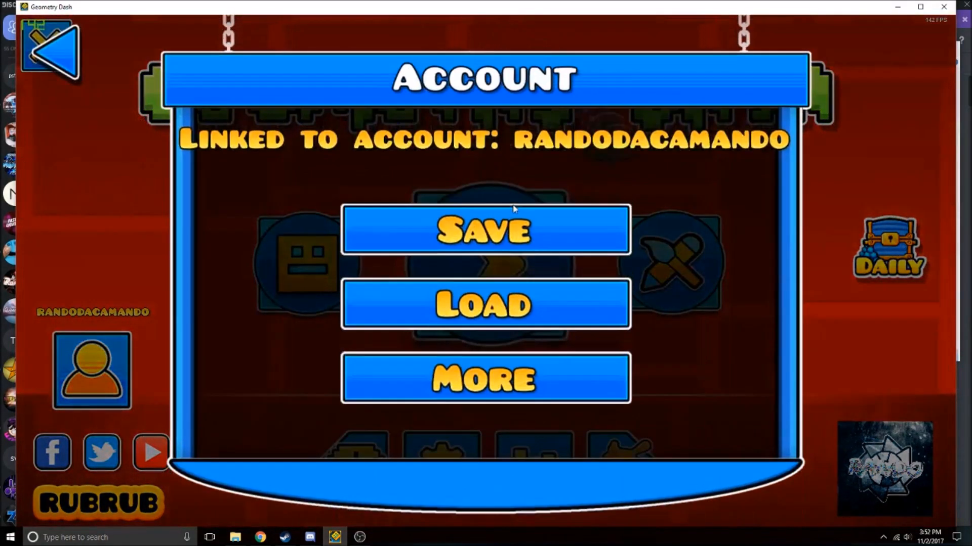
{"action": "left_click", "coordinate": [485, 229]}
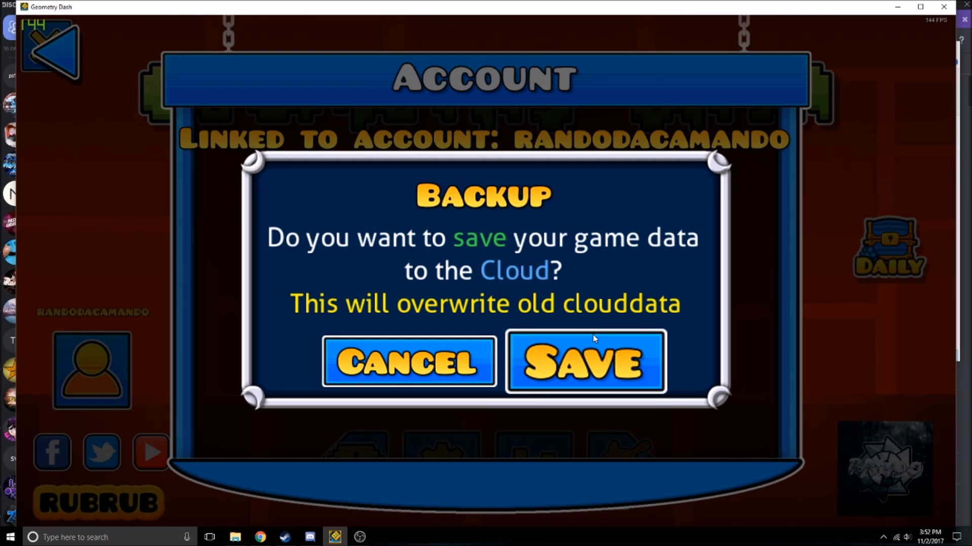
- Confirm the cloud backup (it fails), return to the main menu and quit Geometry Dash
{"action": "left_click", "coordinate": [584, 363]}
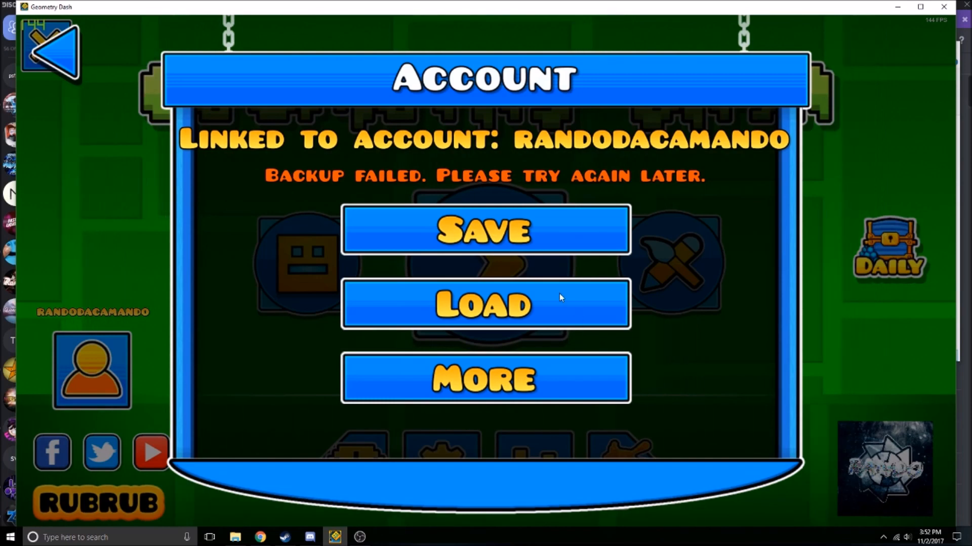
{"action": "left_click", "coordinate": [48, 51]}
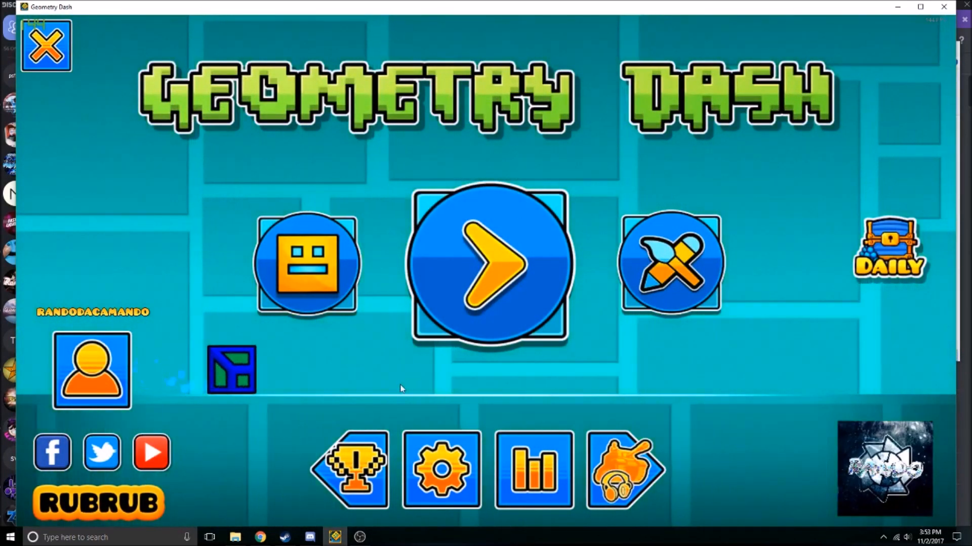
{"action": "left_click", "coordinate": [46, 46]}
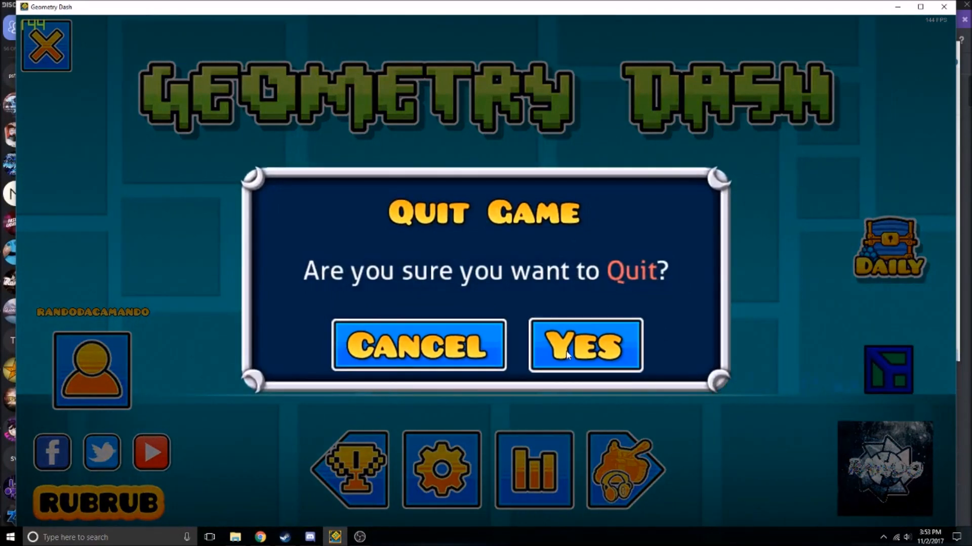
{"action": "left_click", "coordinate": [583, 345]}
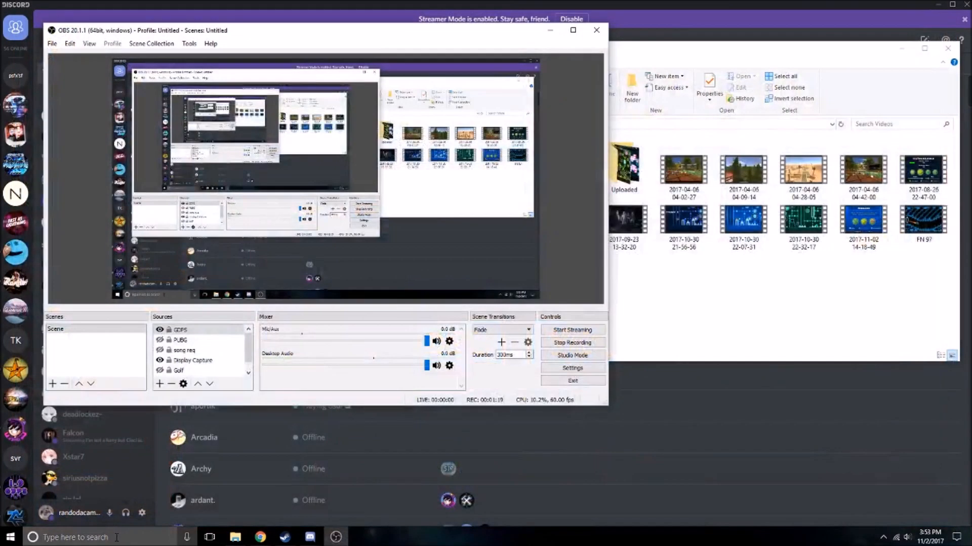
- Get a fresh File Explorer window onto Local Disk (C:)
{"action": "left_click", "coordinate": [74, 538]}
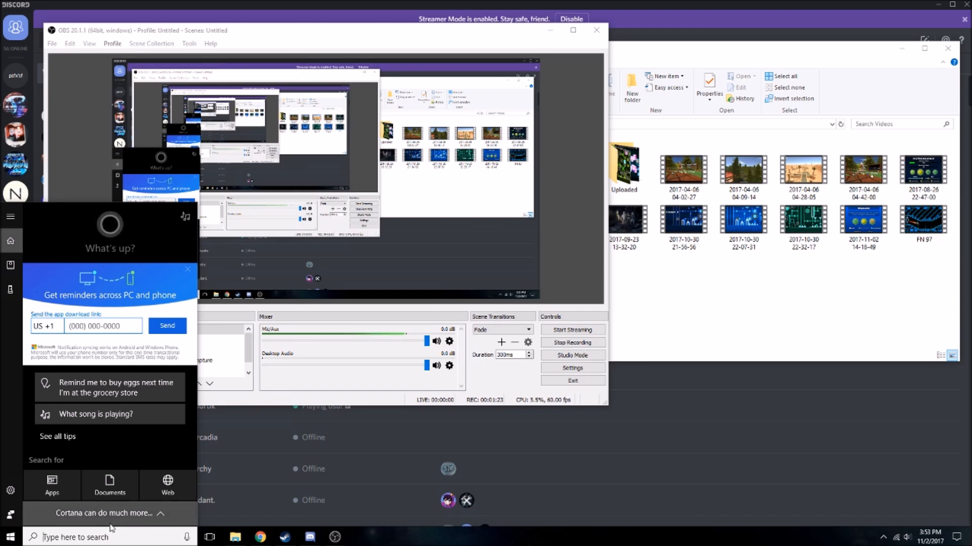
{"action": "left_click", "coordinate": [234, 537]}
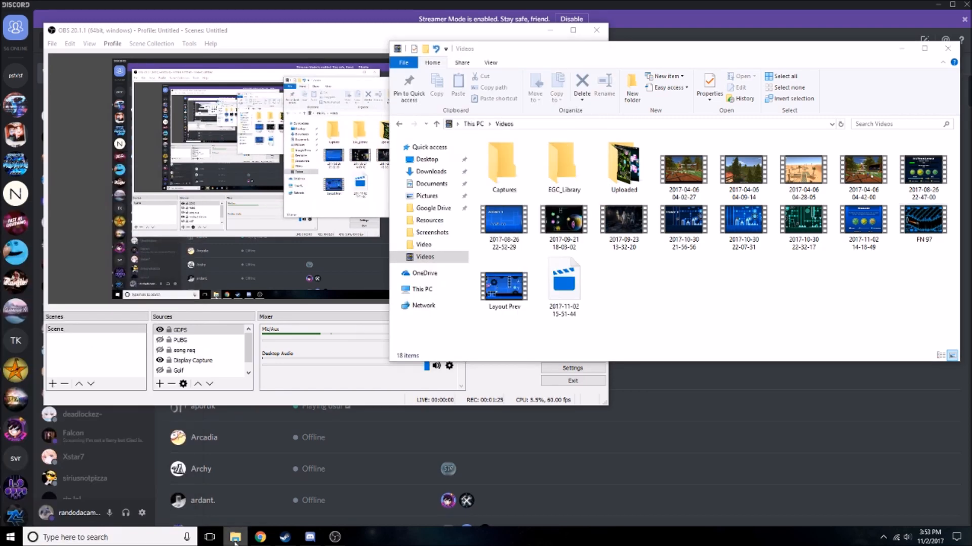
{"action": "left_click", "coordinate": [234, 537]}
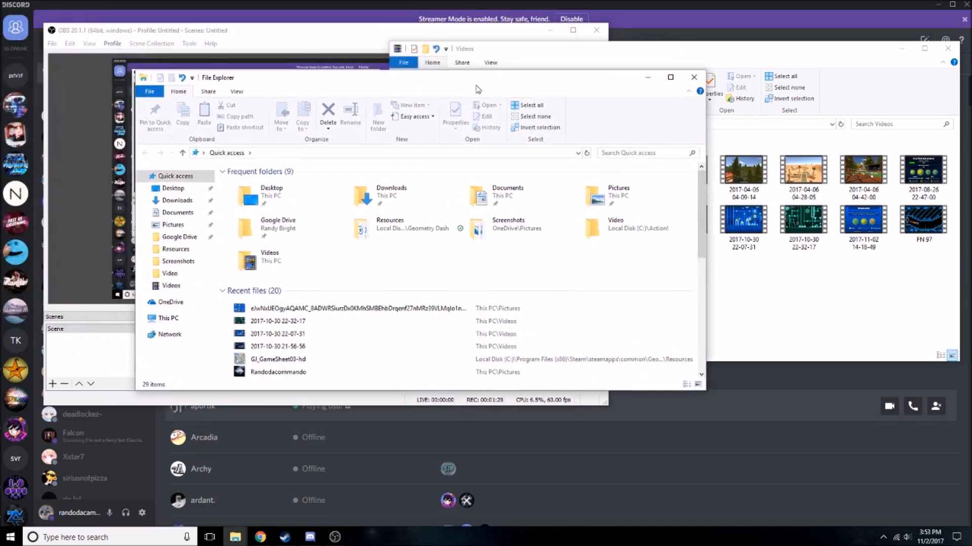
{"action": "left_click", "coordinate": [165, 318]}
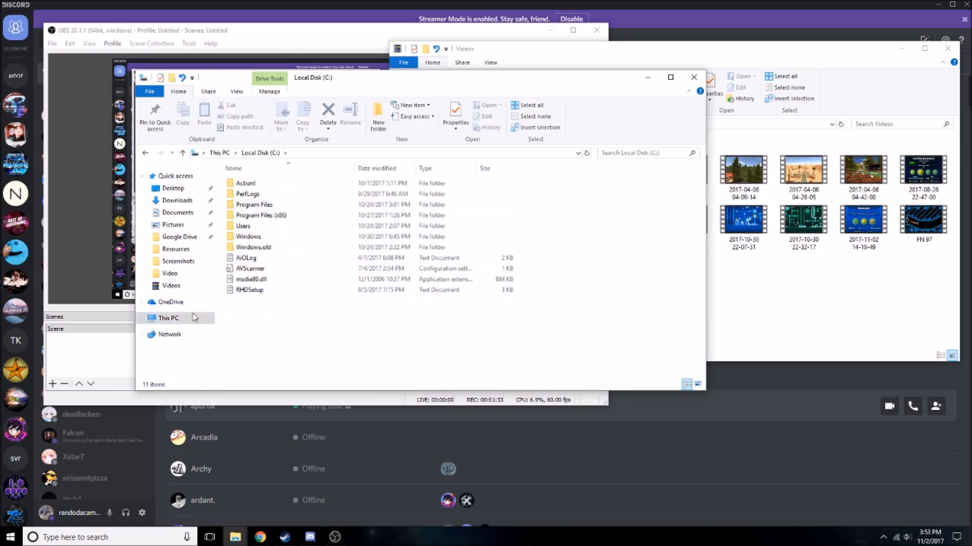
- Browse into Users and then the user's profile folder
{"action": "left_click", "coordinate": [250, 268]}
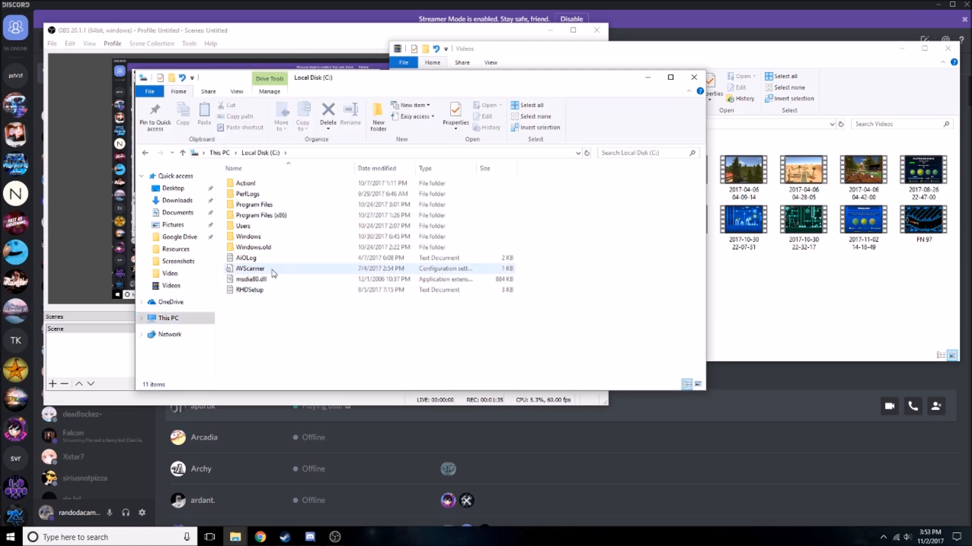
{"action": "double_click", "coordinate": [247, 225]}
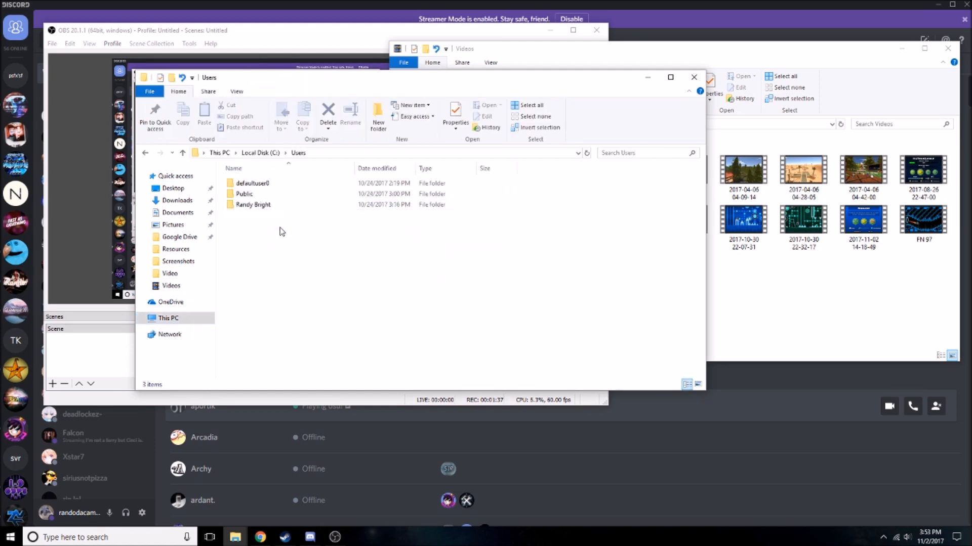
{"action": "double_click", "coordinate": [252, 204]}
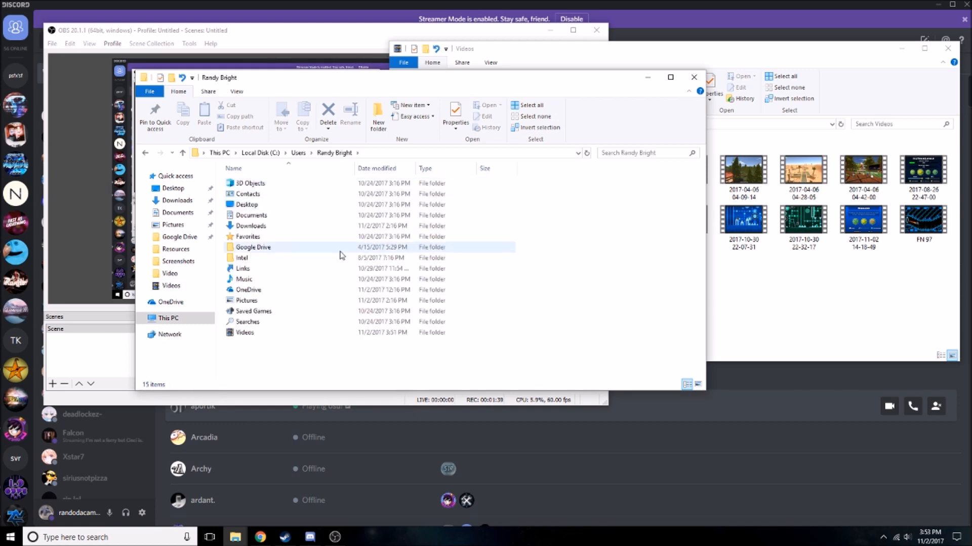
{"action": "mouse_move", "coordinate": [278, 300]}
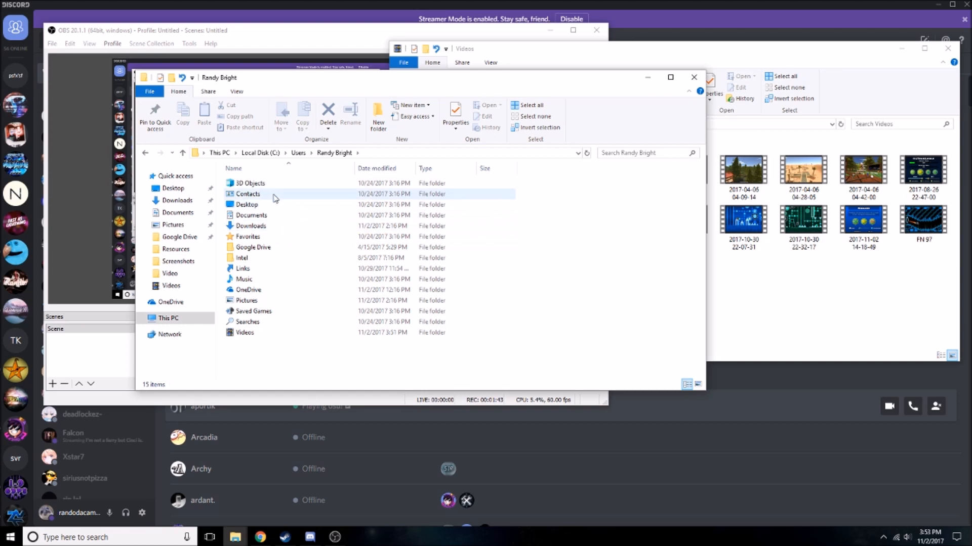
{"action": "left_click", "coordinate": [244, 333]}
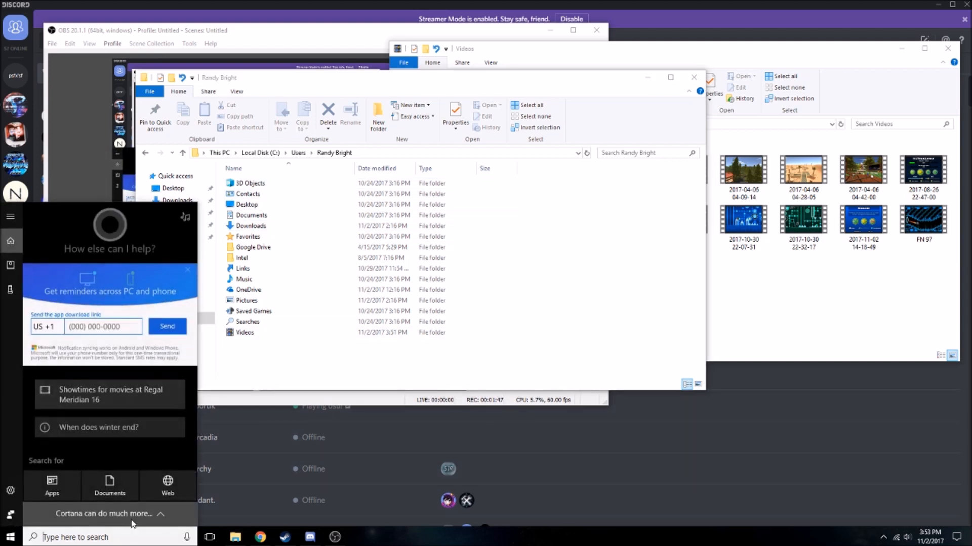
- Reach AppData\Local\GeometryDash via %appdata% and scroll to the CCGameManager and CCLocalLevels files
{"action": "type", "text": "%"}
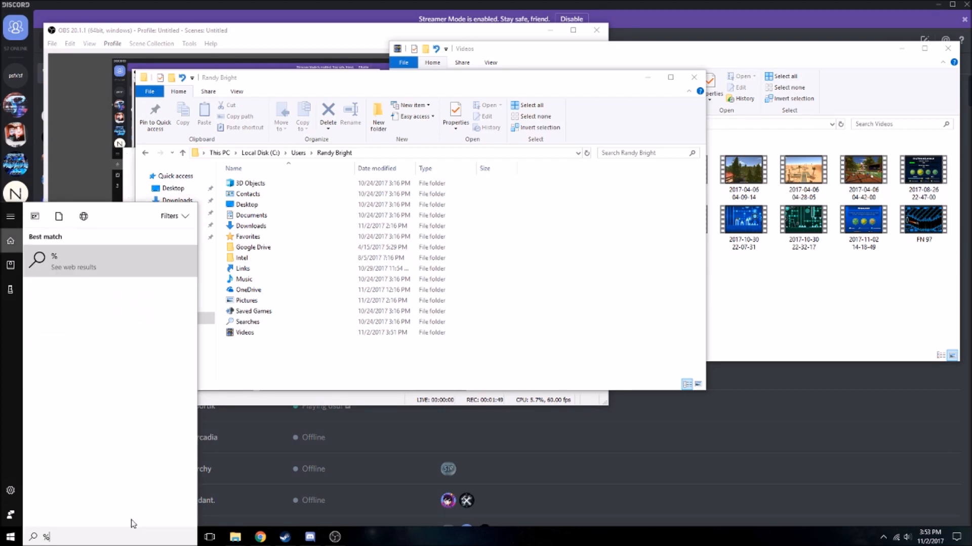
{"action": "type", "text": "appdata%"}
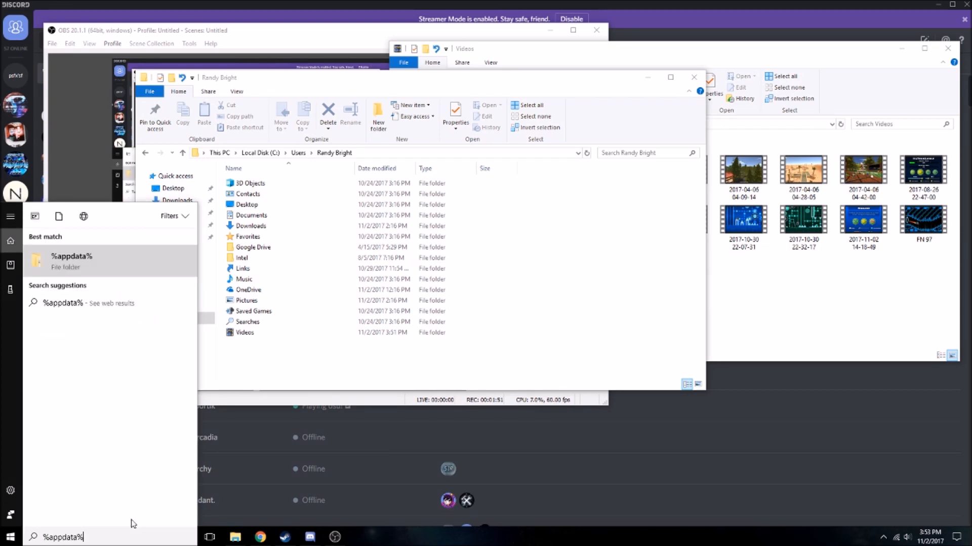
{"action": "mouse_move", "coordinate": [89, 266]}
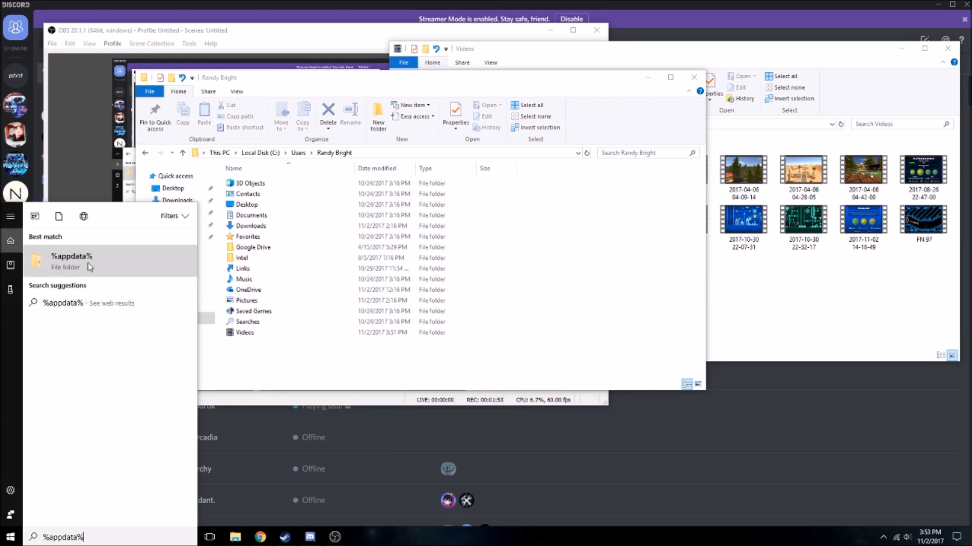
{"action": "left_click", "coordinate": [71, 256]}
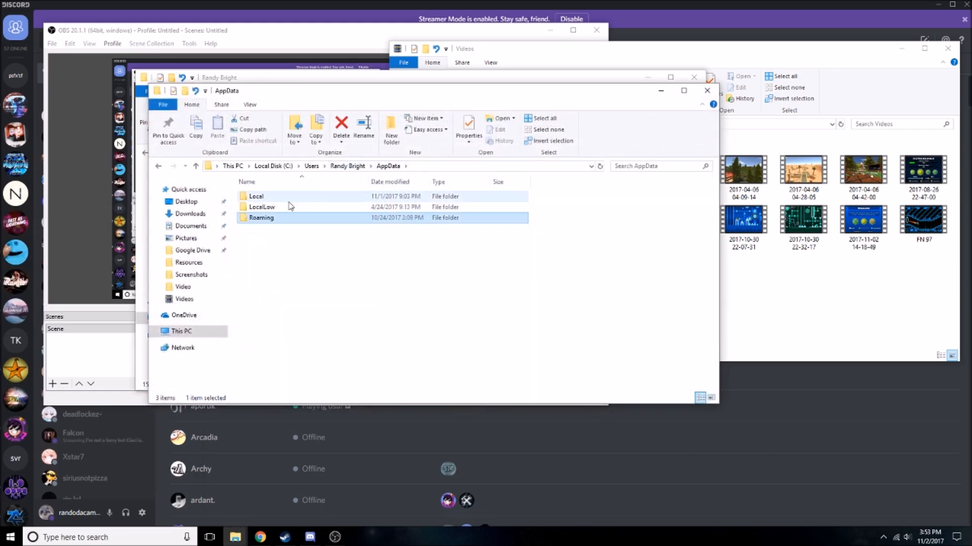
{"action": "double_click", "coordinate": [256, 195]}
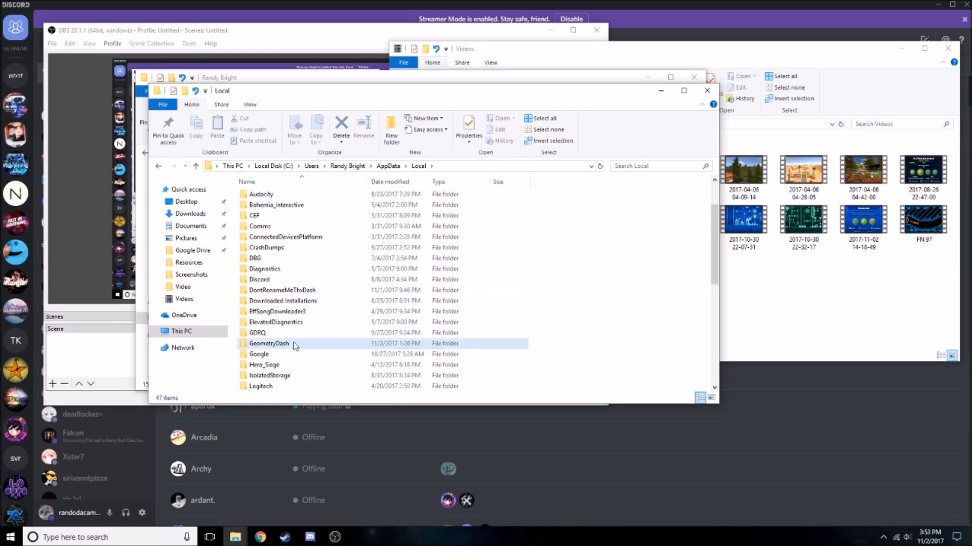
{"action": "double_click", "coordinate": [270, 343]}
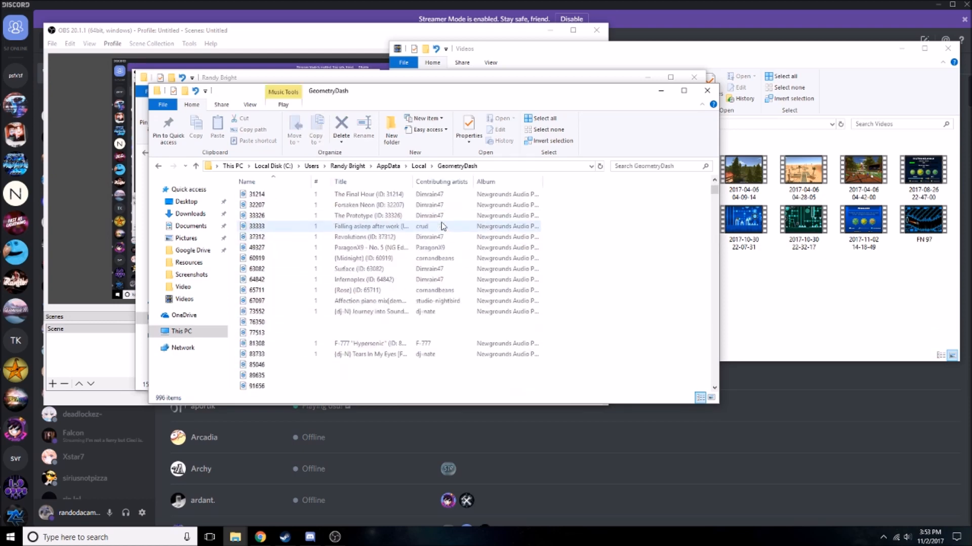
{"action": "scroll", "scroll_direction": "down", "scroll_amount": 3}
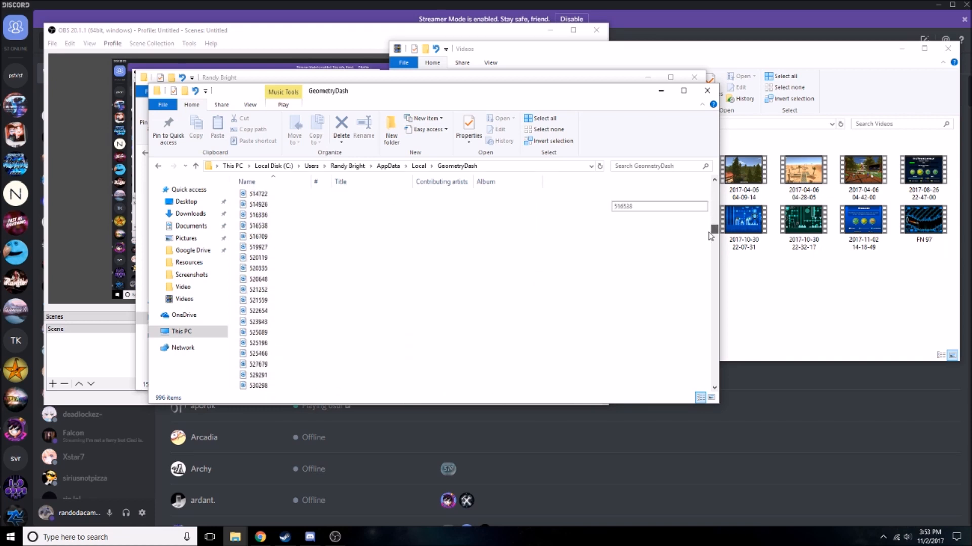
{"action": "scroll", "scroll_direction": "down", "scroll_amount": 3}
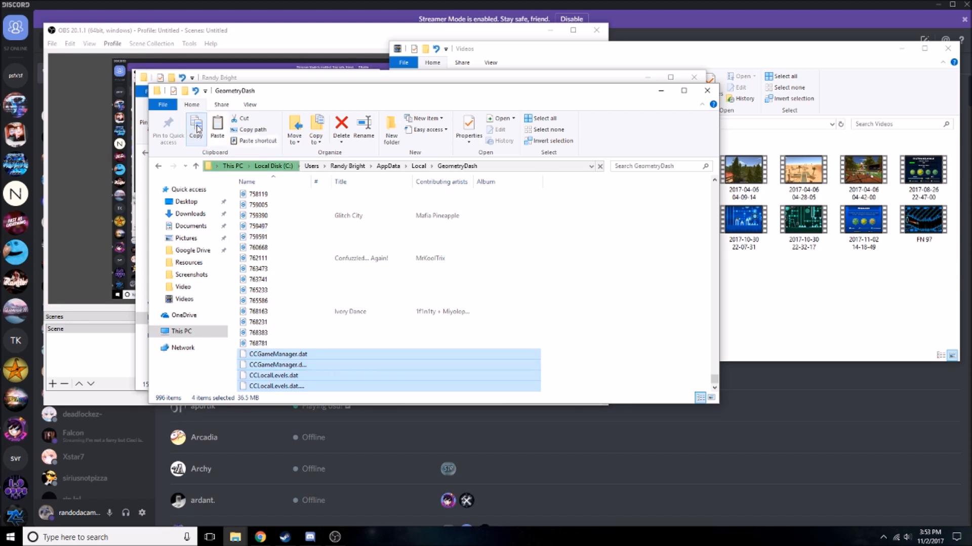
- Copy the four save files into Documents' GD Hard Save folder, overwriting the old copies
{"action": "left_click", "coordinate": [192, 225]}
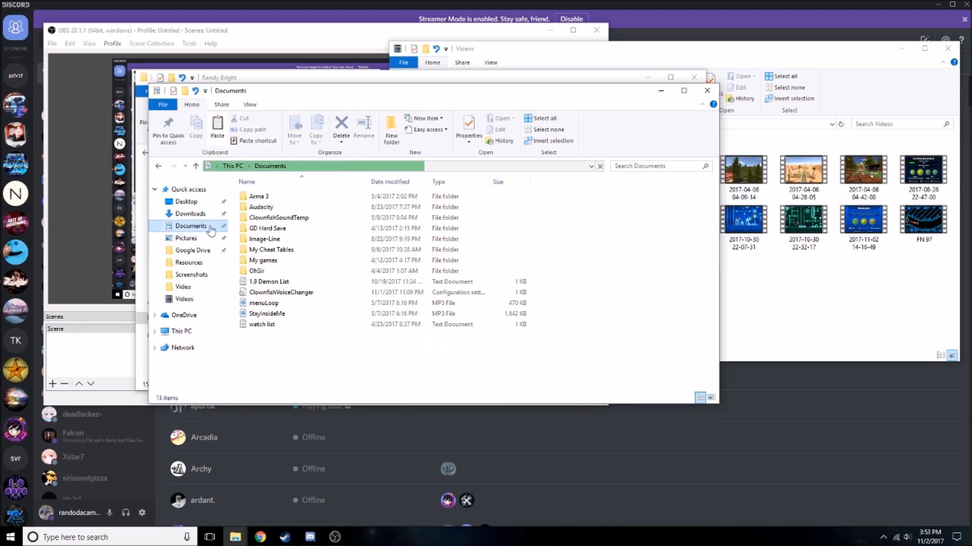
{"action": "left_click", "coordinate": [267, 228]}
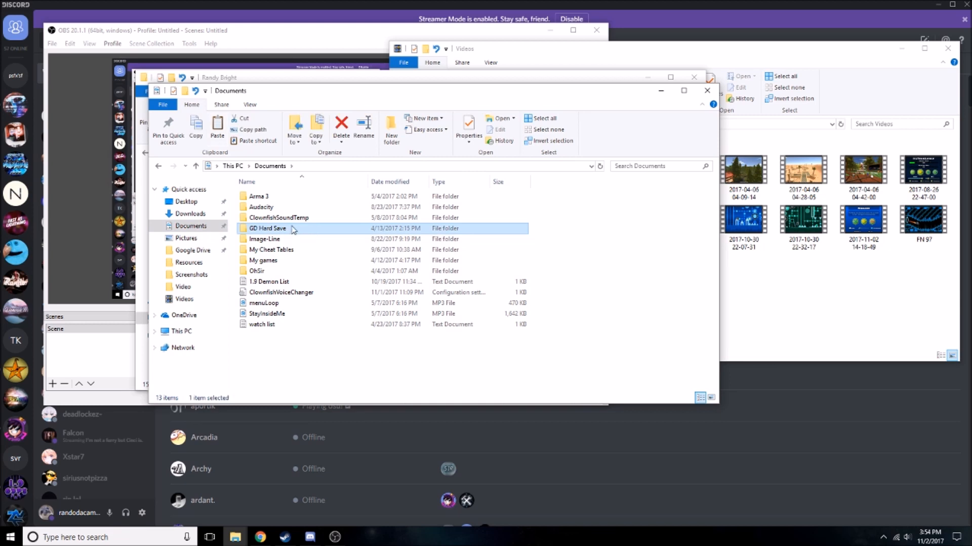
{"action": "double_click", "coordinate": [267, 228]}
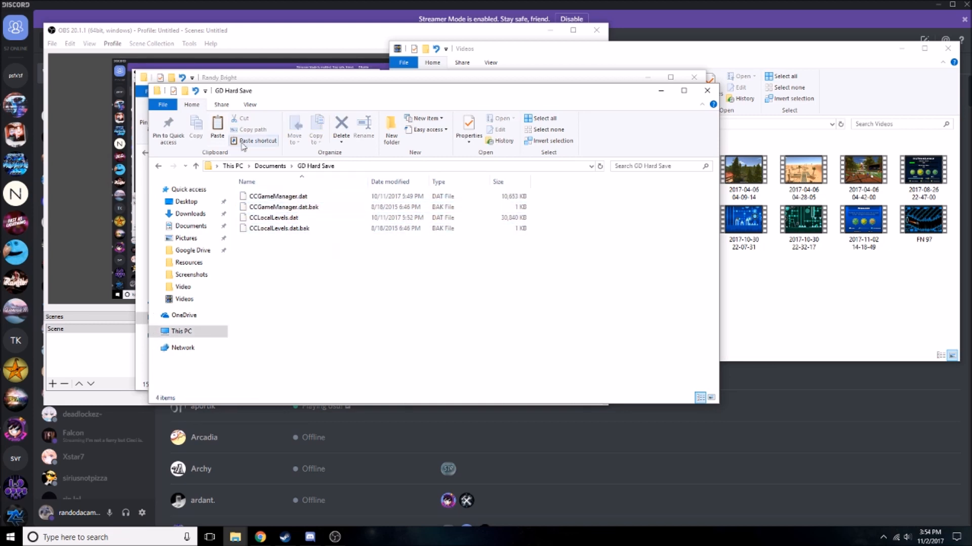
{"action": "left_click", "coordinate": [216, 128]}
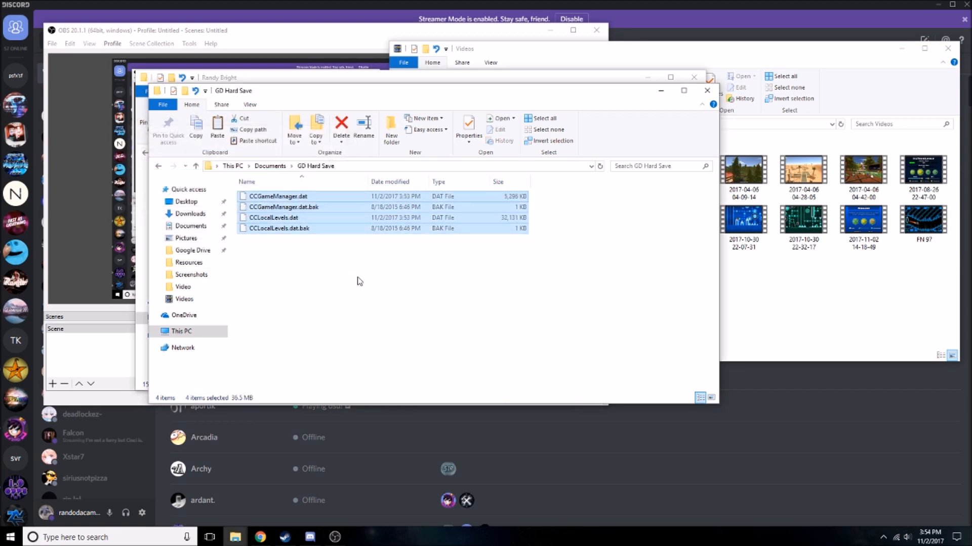
{"action": "mouse_move", "coordinate": [371, 303]}
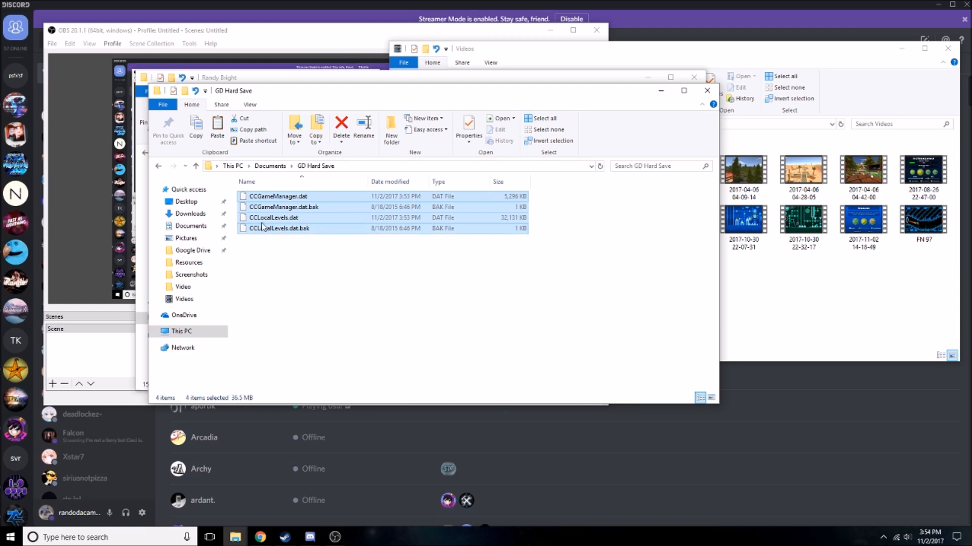
{"action": "mouse_move", "coordinate": [302, 277]}
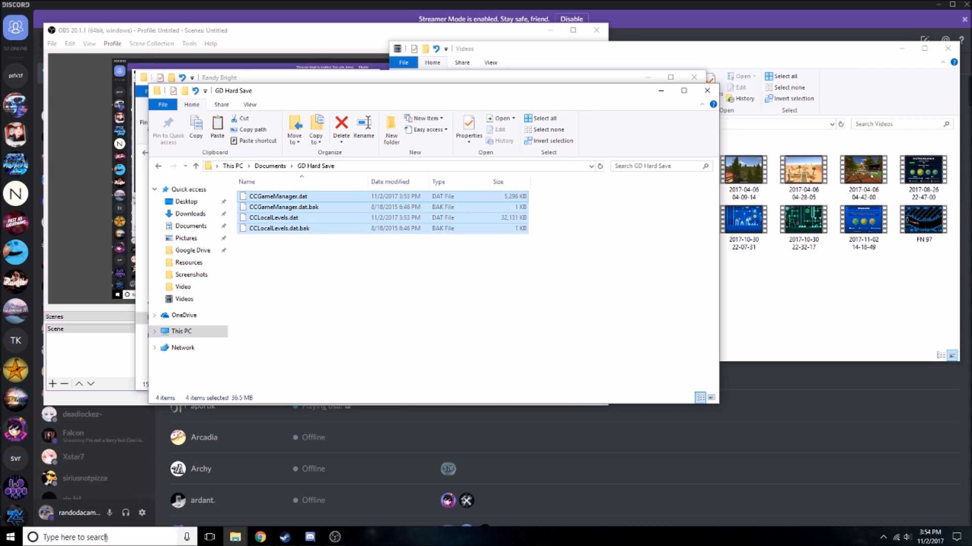
- Paste the GD Hard Save backups into AppData\Local\GeometryDash, replacing its save files
{"action": "type", "text": "%a"}
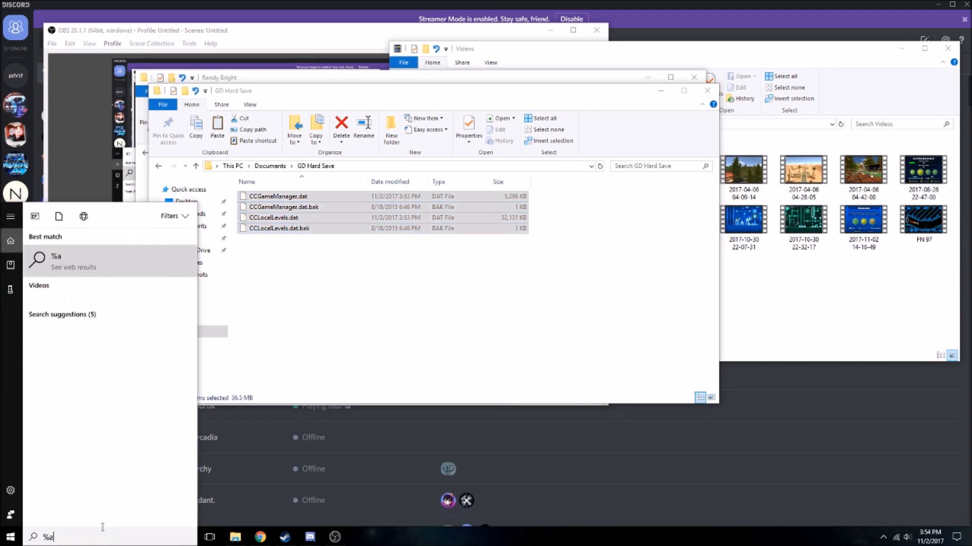
{"action": "type", "text": "ppdata"}
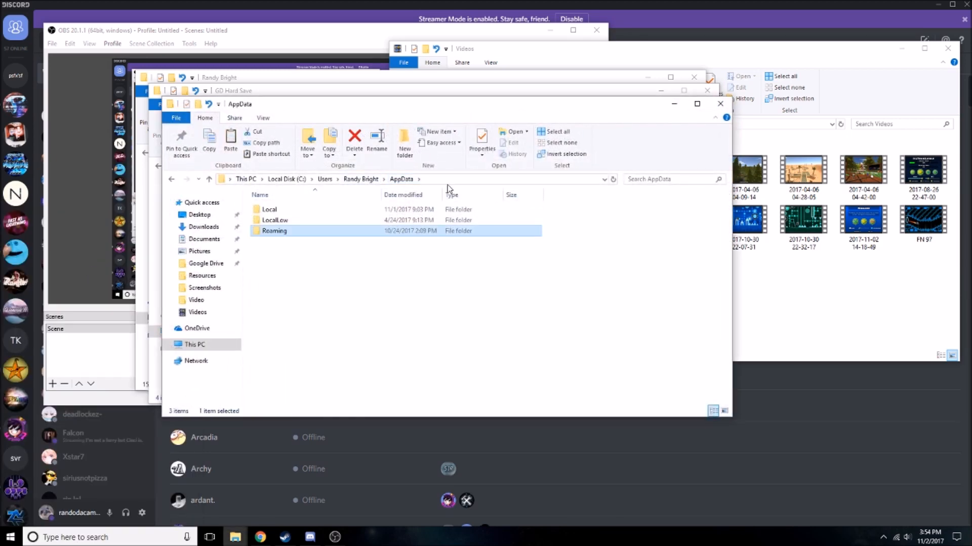
{"action": "double_click", "coordinate": [269, 209]}
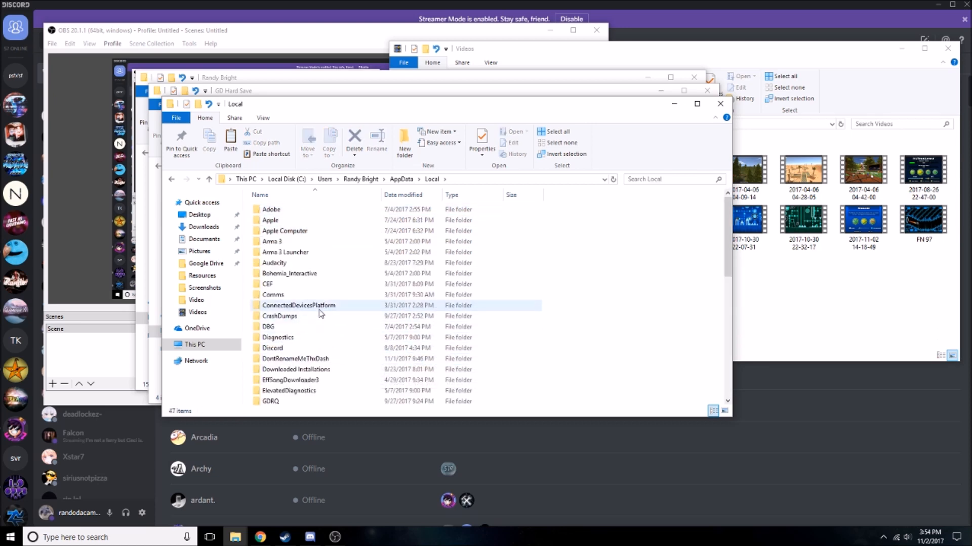
{"action": "scroll", "scroll_direction": "down", "scroll_amount": 3}
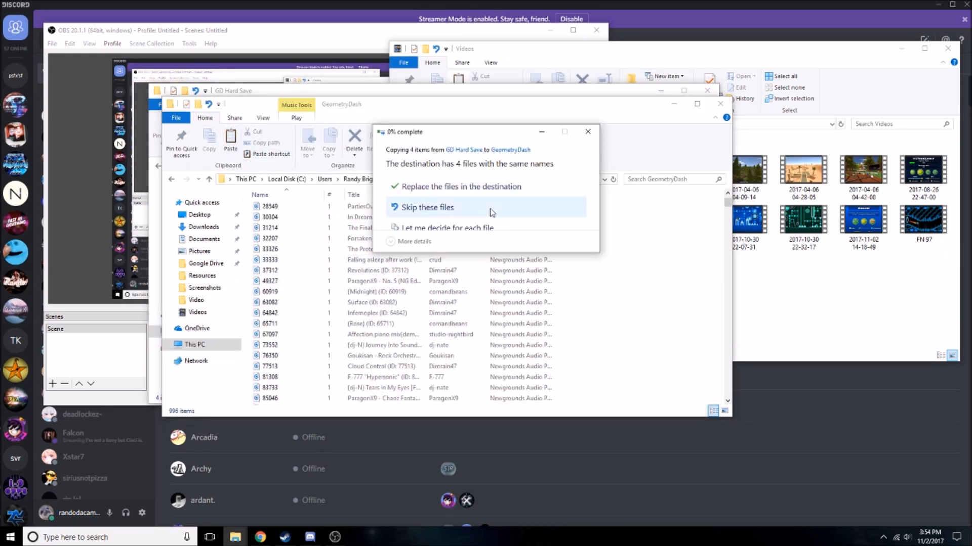
{"action": "left_click", "coordinate": [427, 206]}
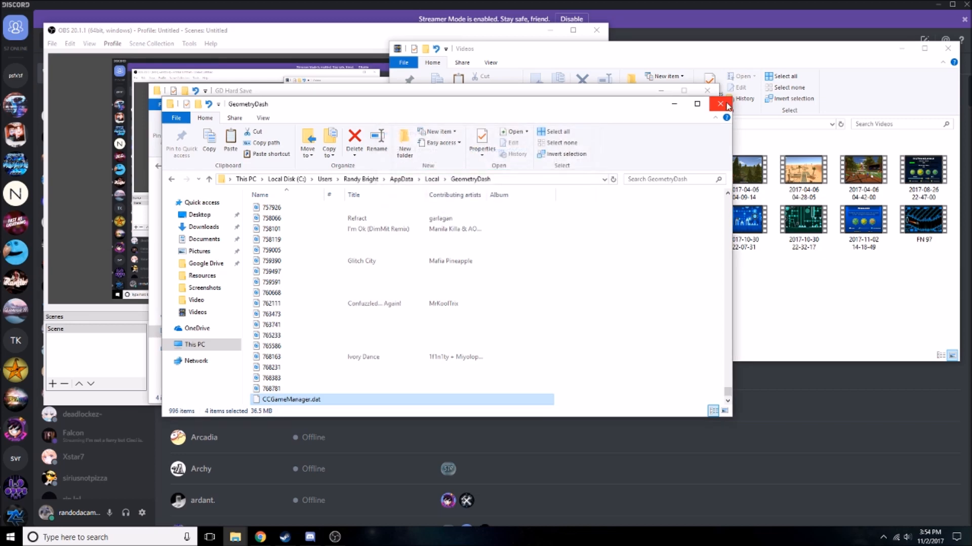
{"action": "scroll", "scroll_direction": "down", "scroll_amount": 3}
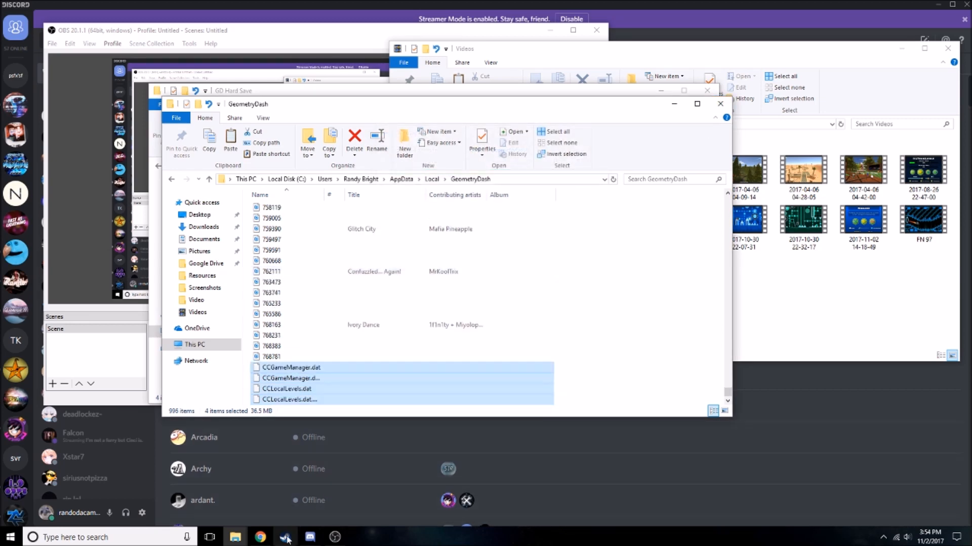
- Launch Geometry Dash from the Steam library
{"action": "left_click", "coordinate": [286, 537]}
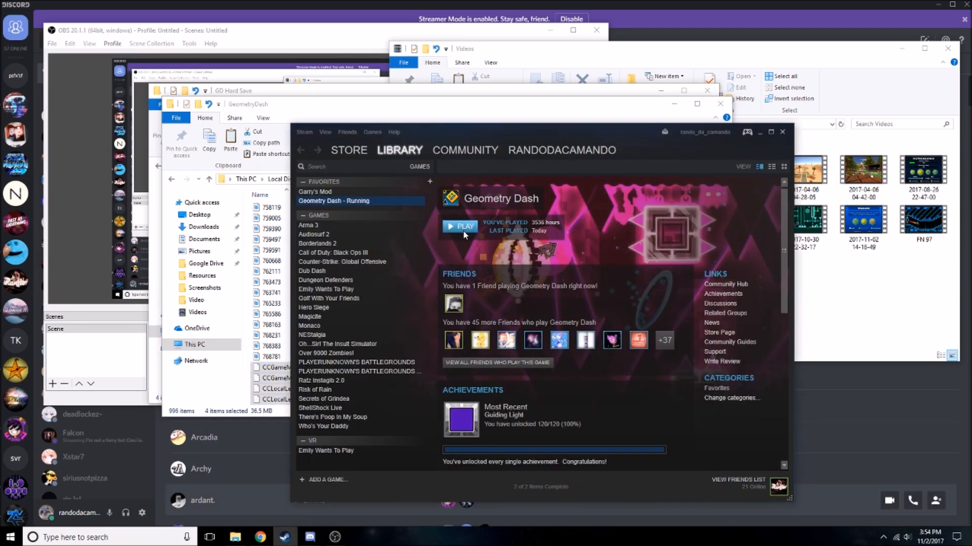
{"action": "left_click", "coordinate": [461, 225]}
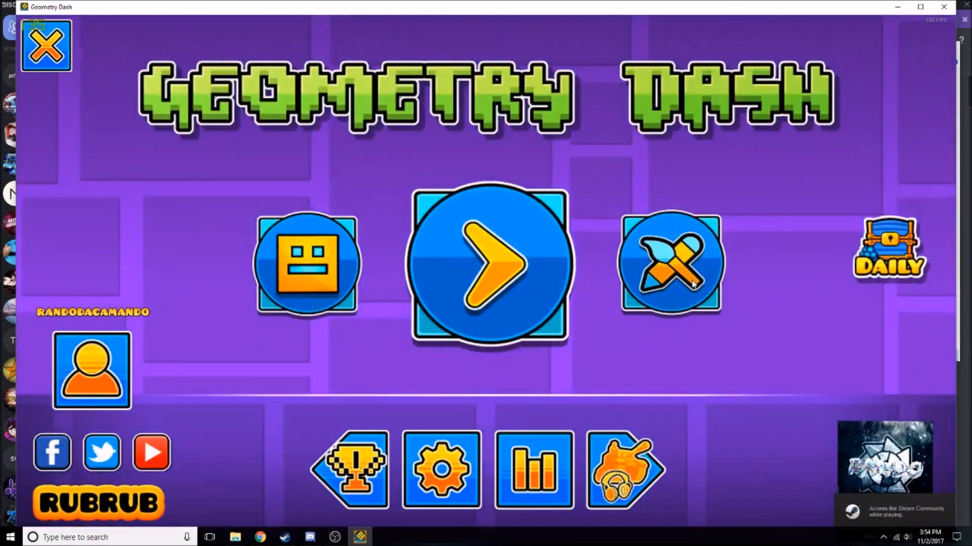
{"action": "left_click", "coordinate": [670, 263]}
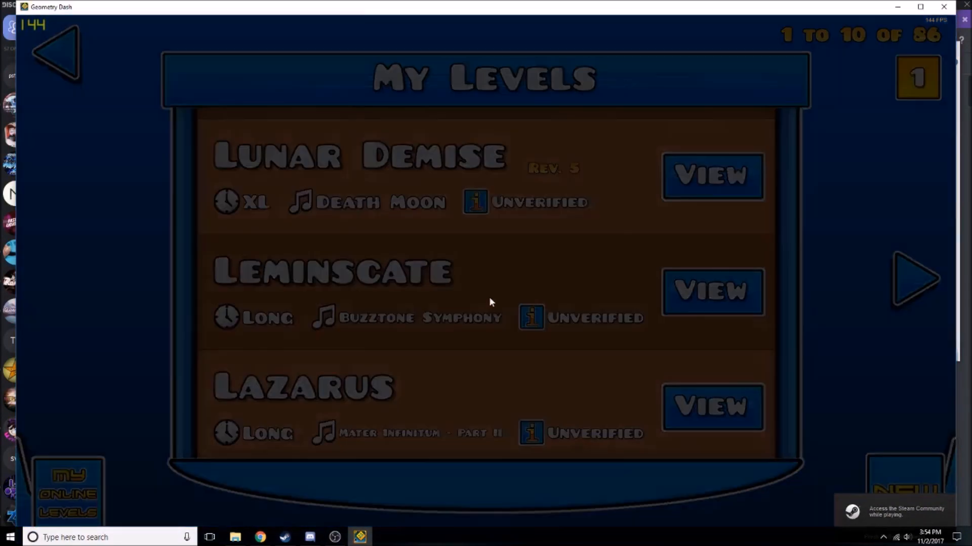
{"action": "left_click", "coordinate": [56, 55]}
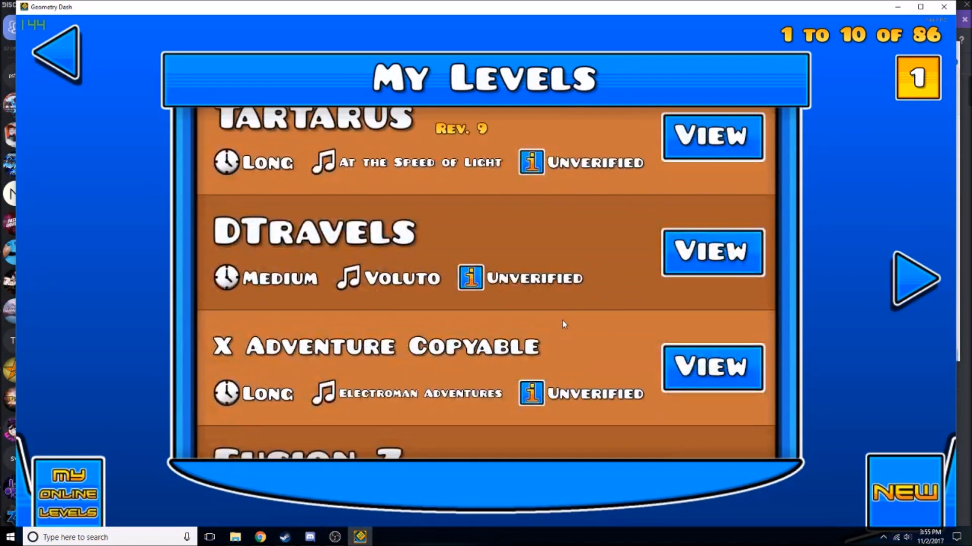
{"action": "scroll", "scroll_direction": "down", "scroll_amount": 3}
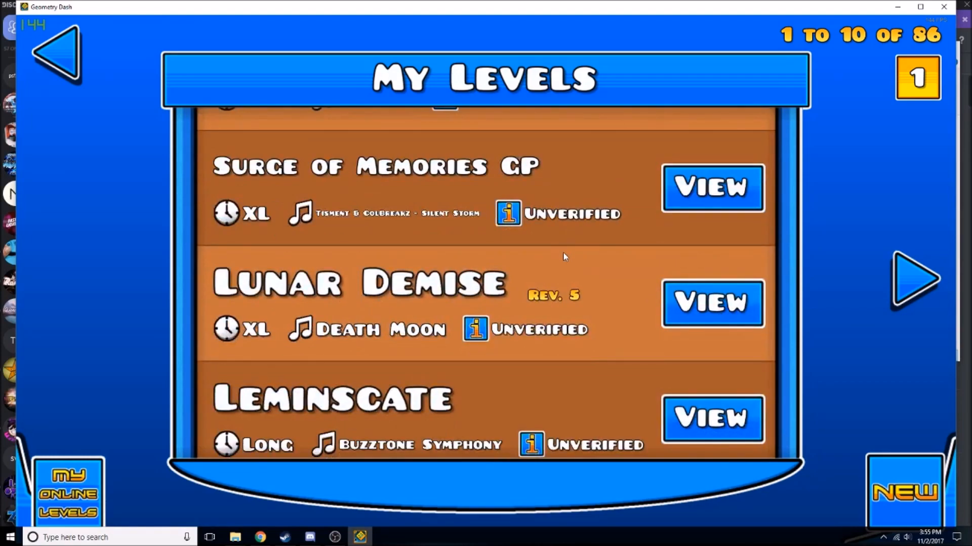
{"action": "scroll", "scroll_direction": "down", "scroll_amount": 3}
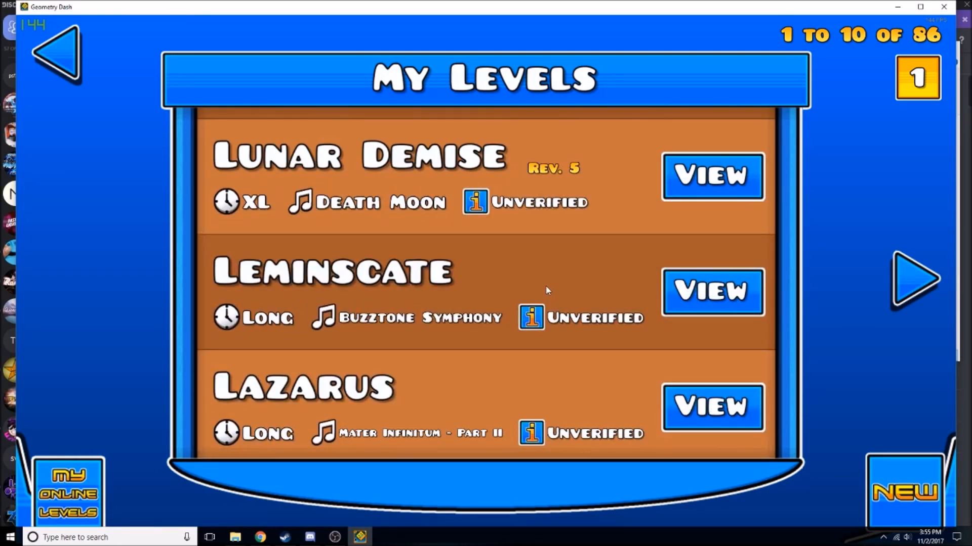
{"action": "left_click", "coordinate": [55, 53]}
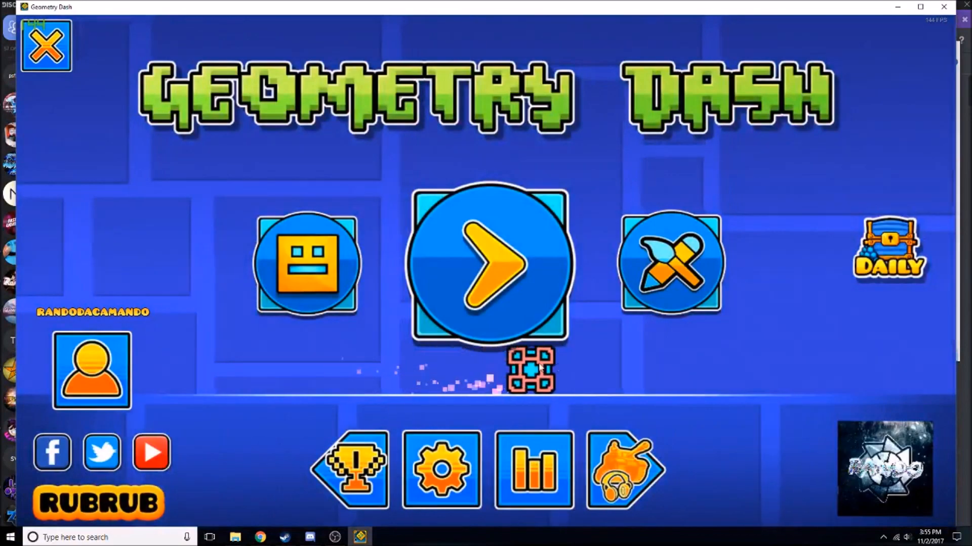